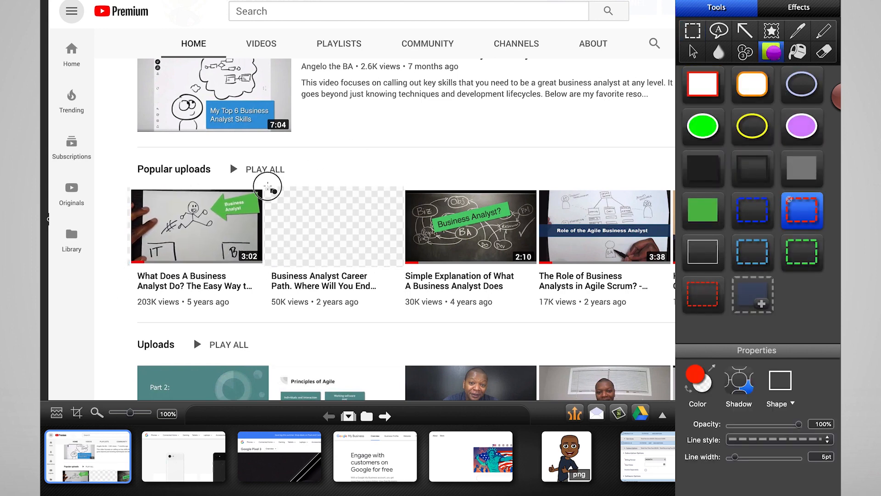
Step: Outline the blank thumbnail and add a callout reading 'Business Analyst Career Path*'
{"action": "left_click", "coordinate": [719, 30]}
{"action": "type", "text": "New text: B"}
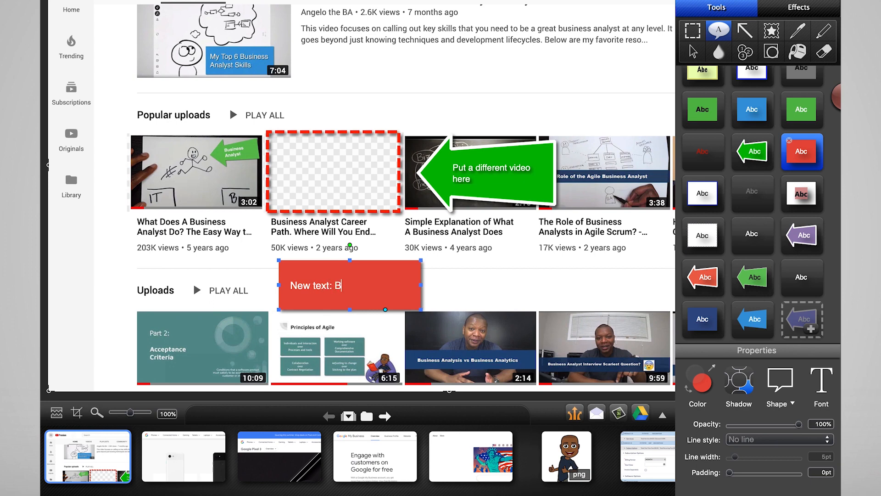
{"action": "type", "text": "usiness Analyst Career Path*"}
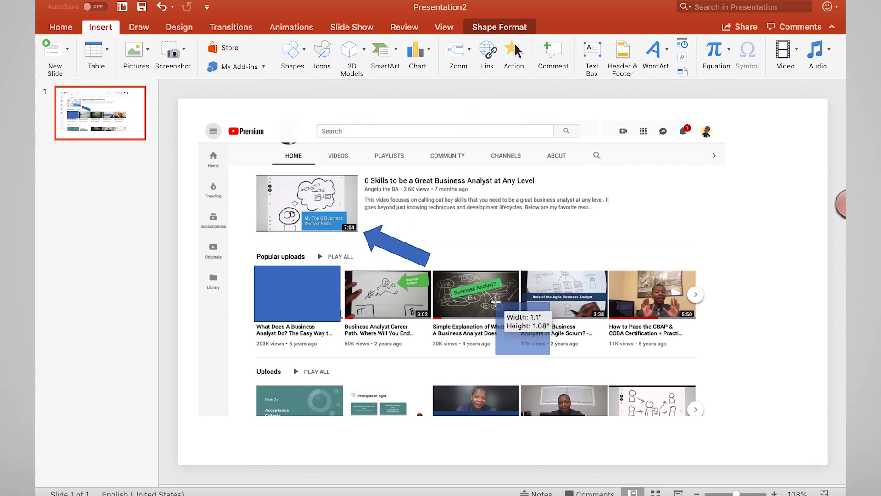
Step: Place a blue rectangle over the first popular-upload thumbnail
{"action": "left_click", "coordinate": [300, 45]}
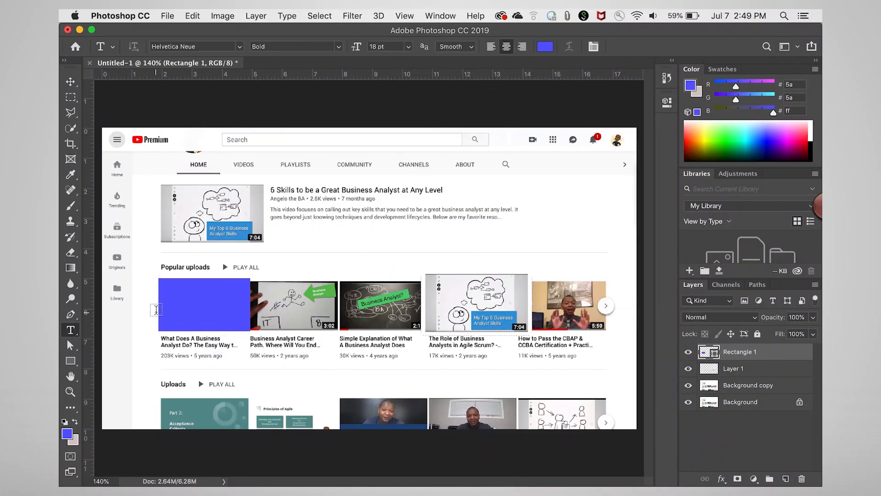
Step: Create a text layer on the mockup and choose black as its colour
{"action": "left_click", "coordinate": [544, 46]}
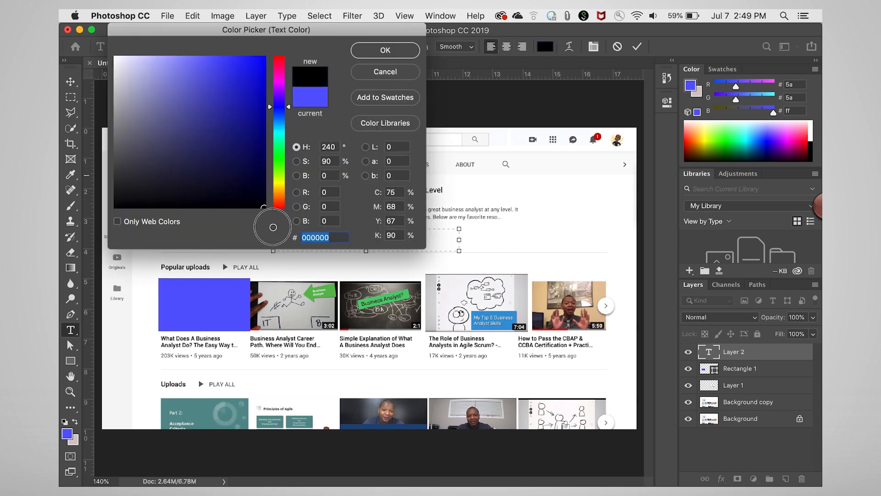
{"action": "left_click", "coordinate": [384, 49]}
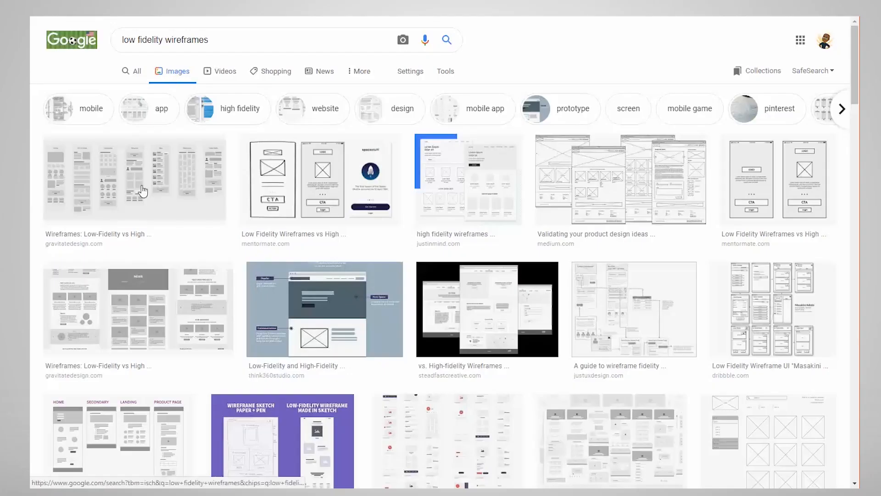
Step: Enlarge the UX Planet 'Basics of Prototyping' low-fidelity wireframe result
{"action": "left_click", "coordinate": [134, 179]}
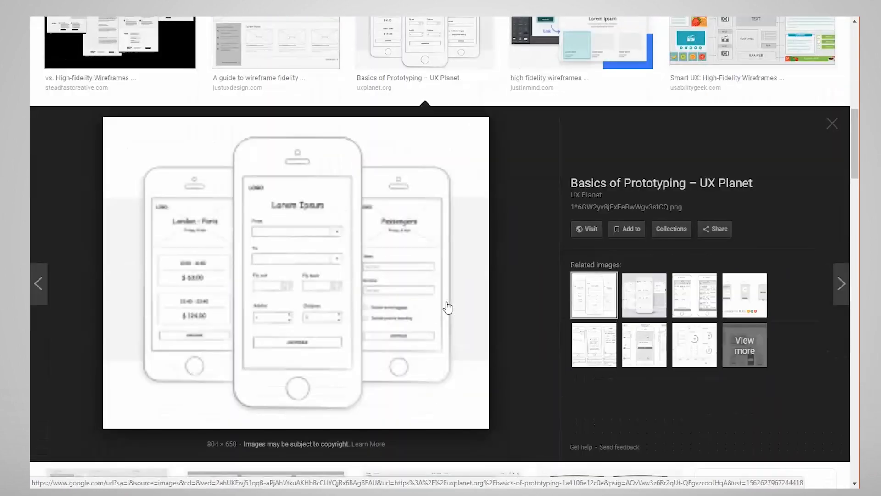
{"action": "left_click", "coordinate": [832, 123]}
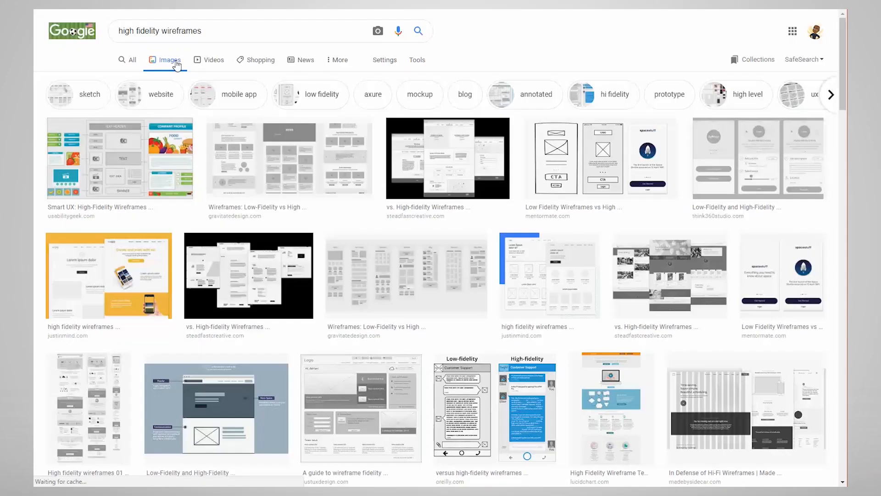
Step: Enlarge the Smart UX result, then the Pinterest high-fidelity wireframe templates image
{"action": "left_click", "coordinate": [118, 157]}
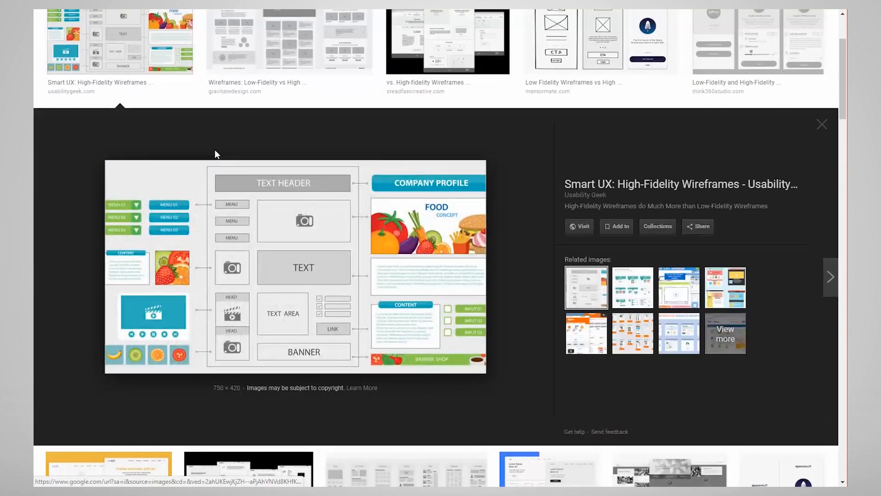
{"action": "scroll", "scroll_direction": "down", "scroll_amount": 3}
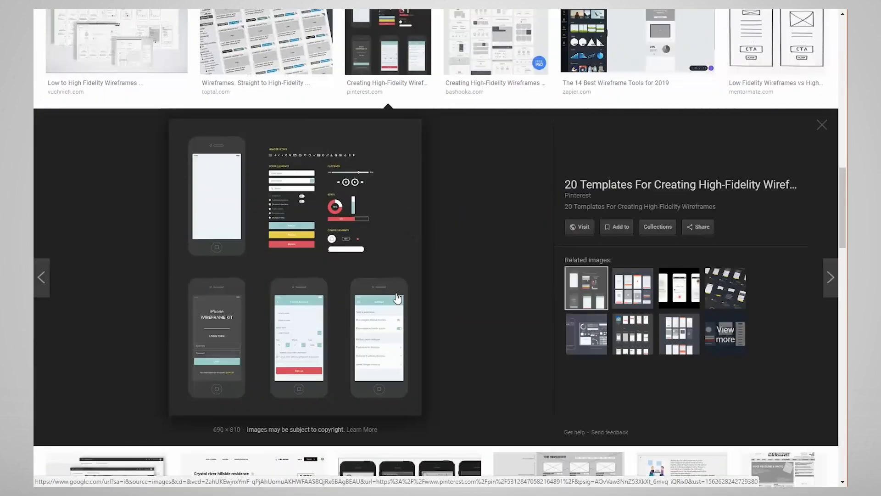
{"action": "left_click", "coordinate": [822, 124]}
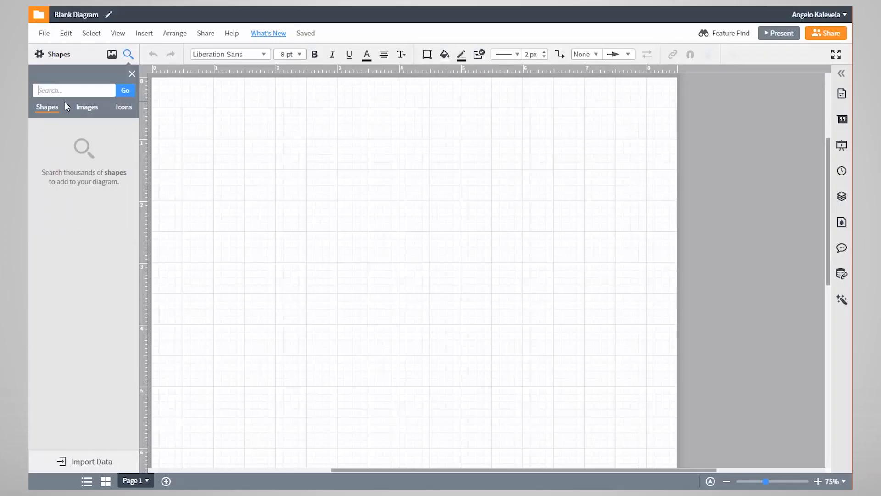
Step: Search the Shapes panel for 'ui mockups'
{"action": "type", "text": "ui mockups"}
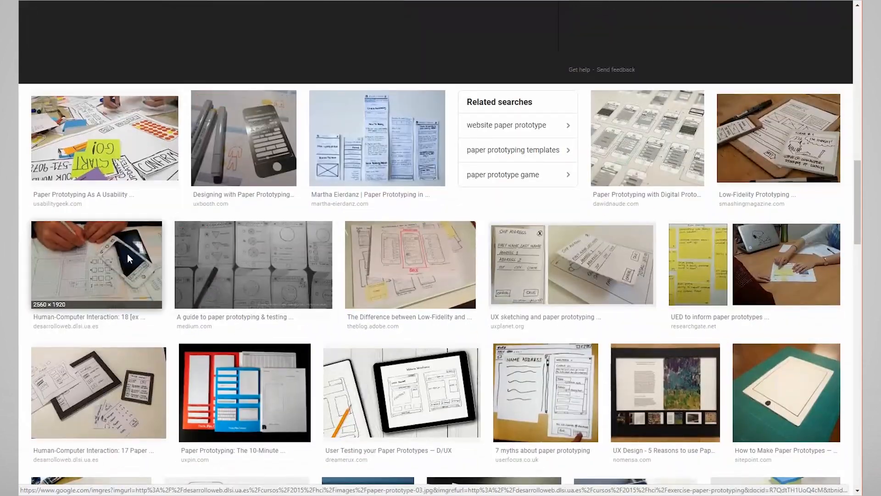
Step: Scroll through the paper prototyping image results
{"action": "scroll", "scroll_direction": "down", "scroll_amount": 3}
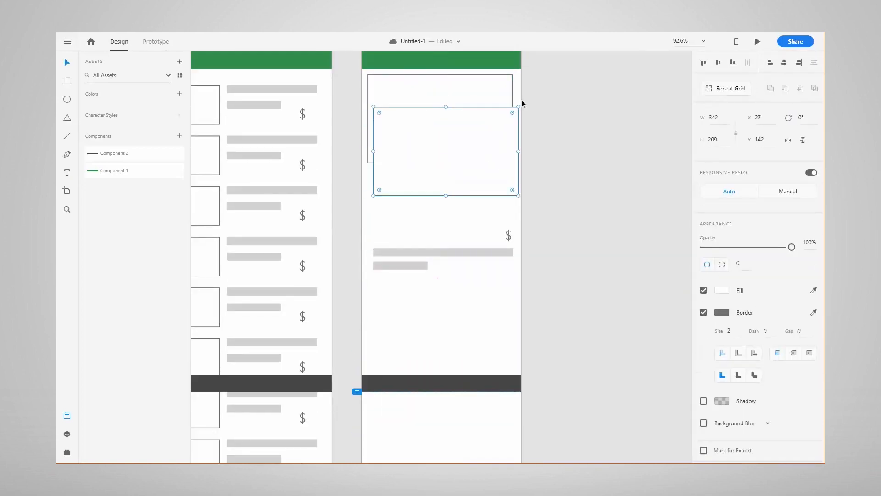
Step: Place the product image box, preview the shopping-app prototype, then choose a sharing option
{"action": "left_click", "coordinate": [757, 41]}
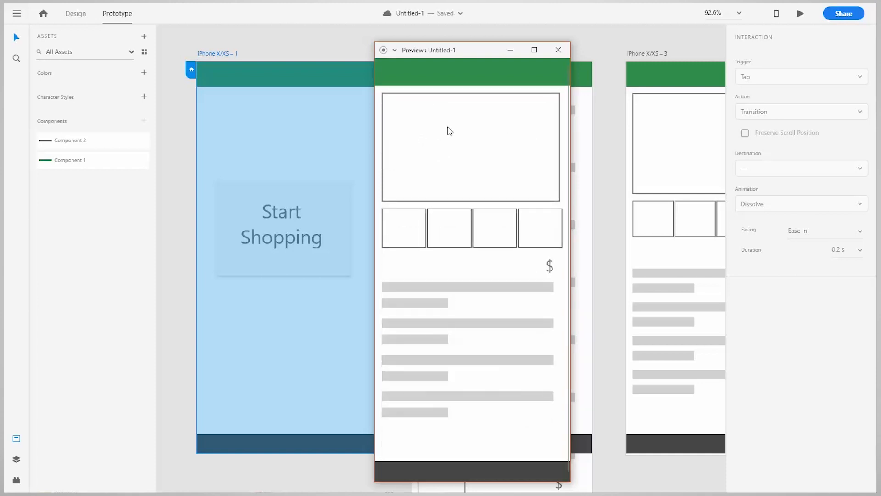
{"action": "left_click", "coordinate": [843, 13]}
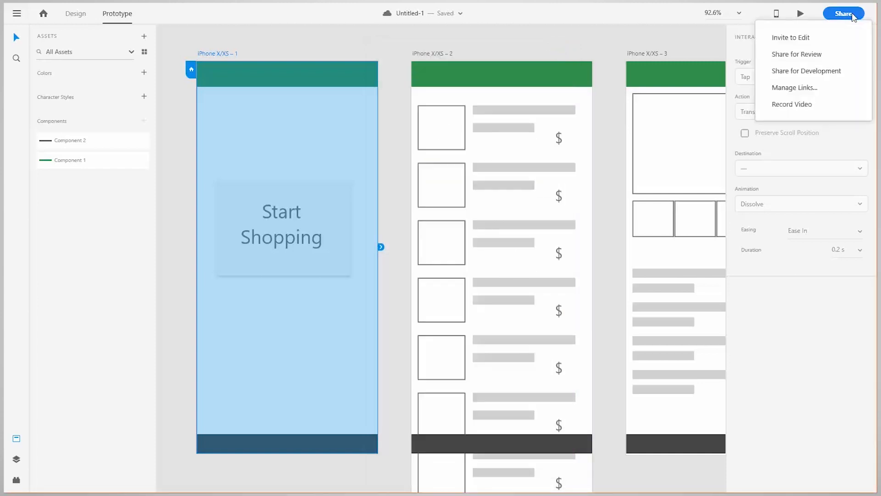
{"action": "left_click", "coordinate": [796, 54]}
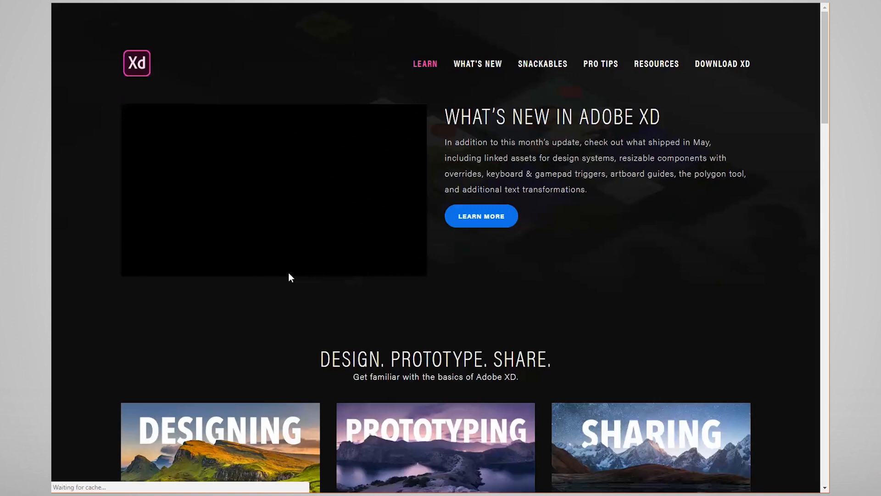
Step: Play the What's New in Adobe XD video and scroll through the Learn page tutorials
{"action": "left_click", "coordinate": [274, 190]}
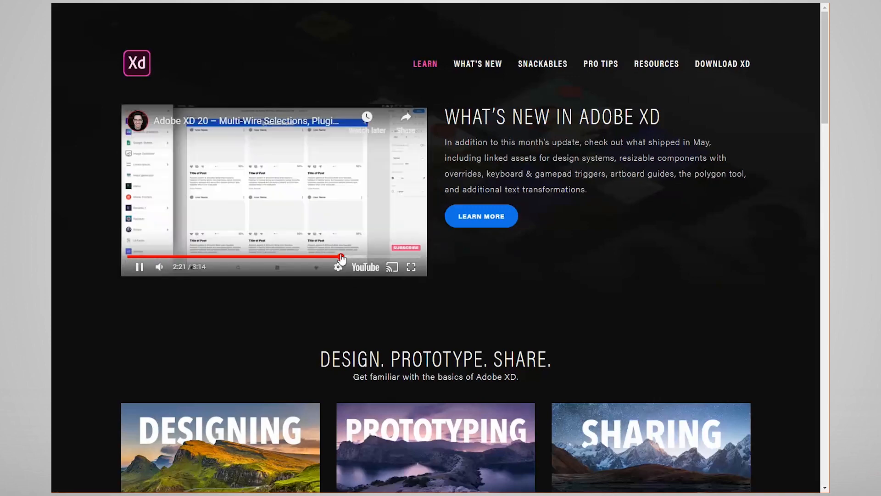
{"action": "scroll", "scroll_direction": "down", "scroll_amount": 3}
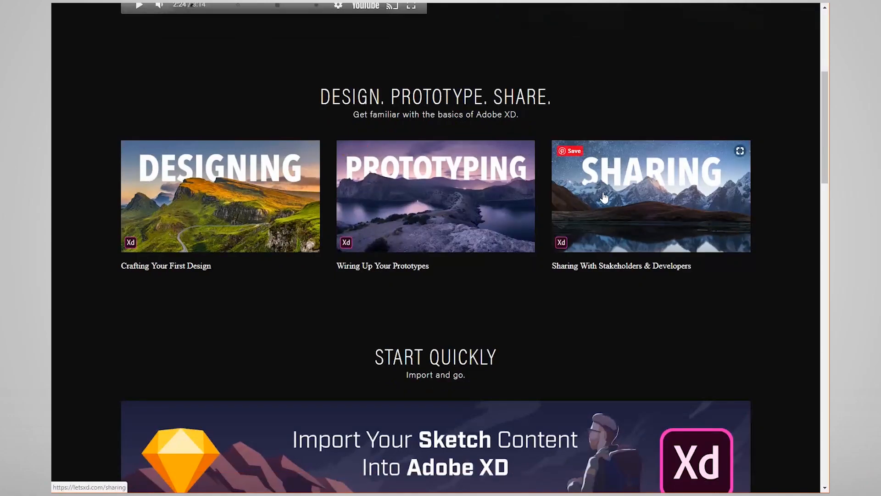
{"action": "scroll", "scroll_direction": "down", "scroll_amount": 3}
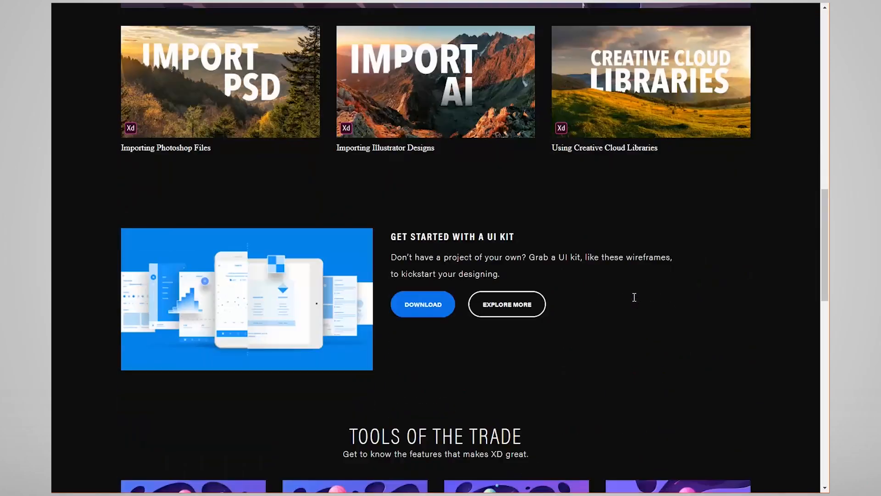
{"action": "scroll", "scroll_direction": "down", "scroll_amount": 3}
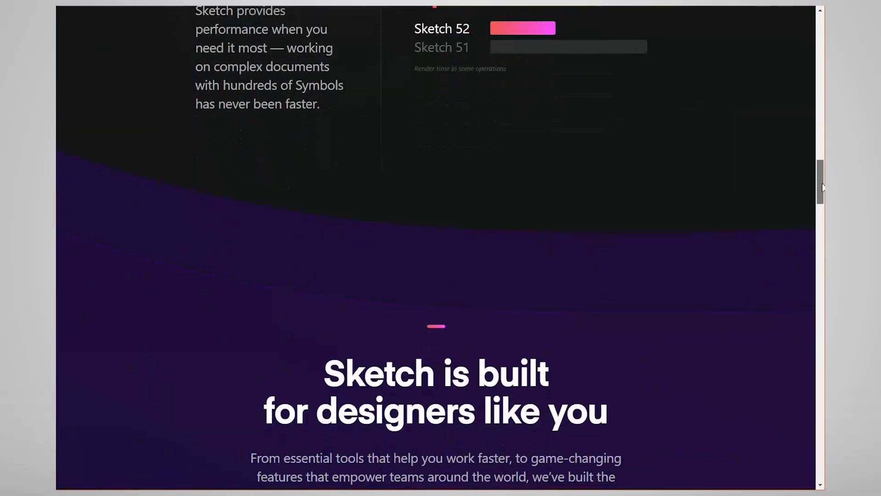
Step: Scroll past 'Lightning fast Prototyping' to 'Collaborate without confusion'
{"action": "scroll", "scroll_direction": "down", "scroll_amount": 3}
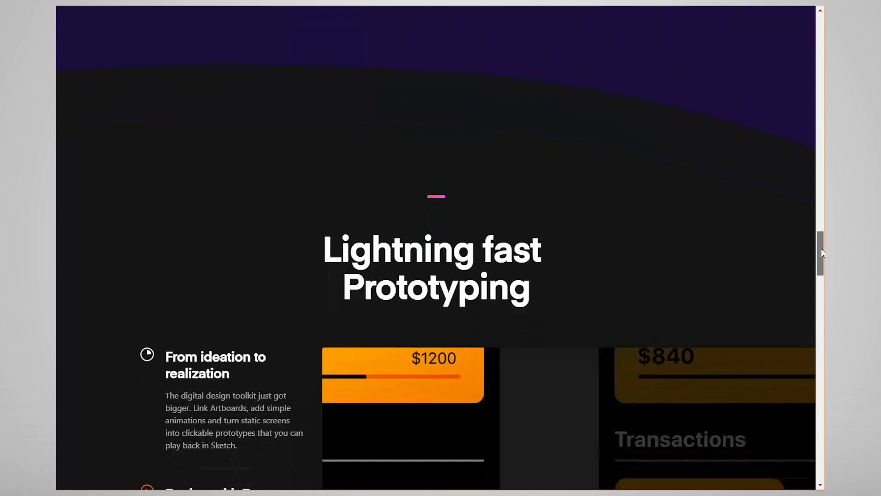
{"action": "scroll", "scroll_direction": "down", "scroll_amount": 3}
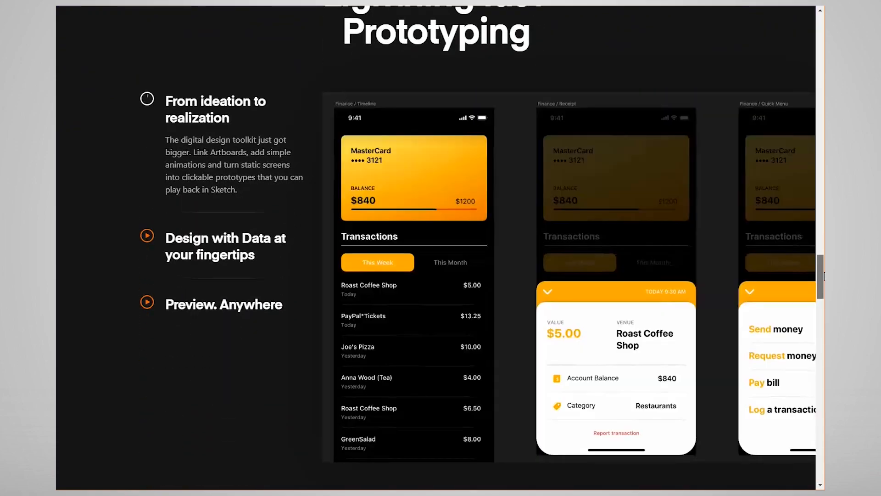
{"action": "scroll", "scroll_direction": "down", "scroll_amount": 3}
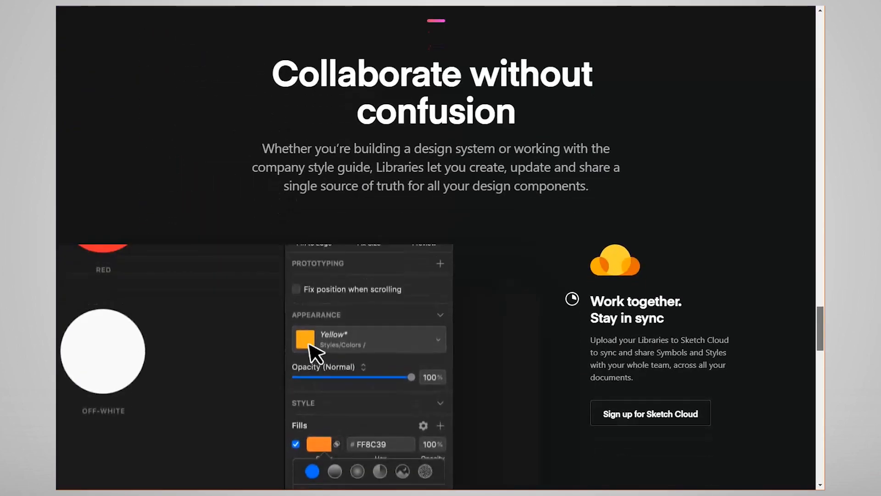
{"action": "scroll", "scroll_direction": "down", "scroll_amount": 3}
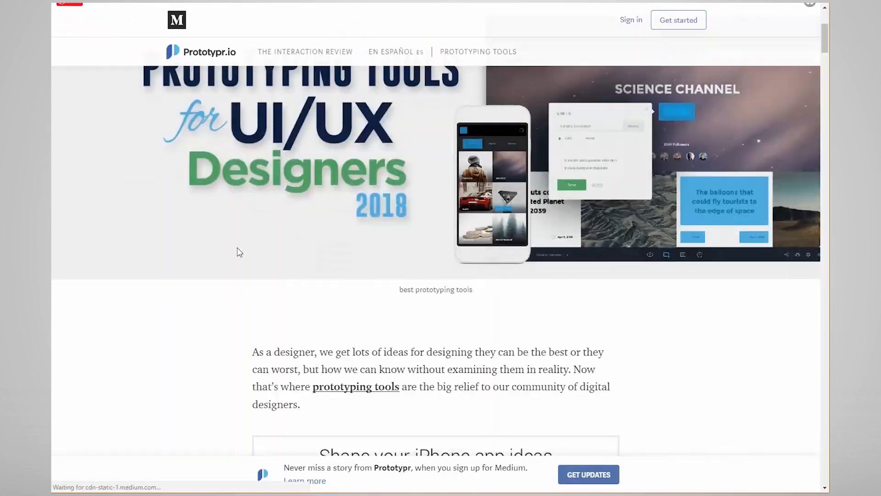
Step: Scroll the Prototypr Medium article down to its fourth entry, Flinto — The App Design App
{"action": "scroll", "scroll_direction": "down", "scroll_amount": 3}
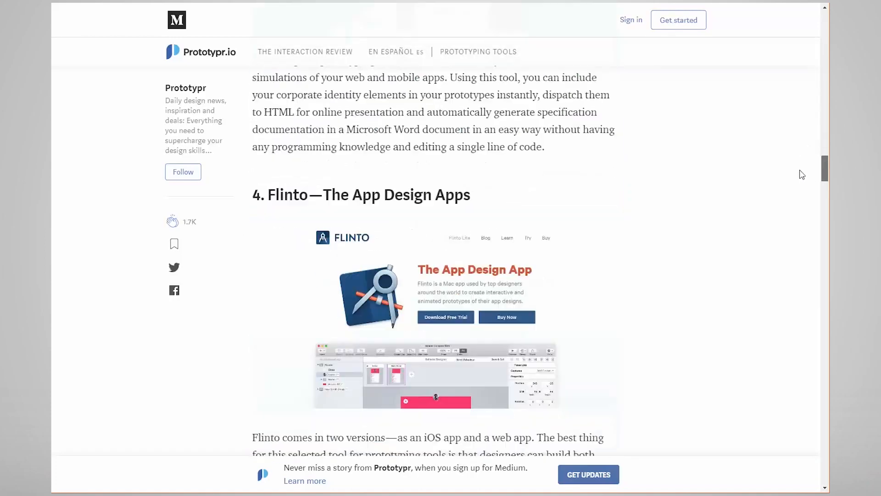